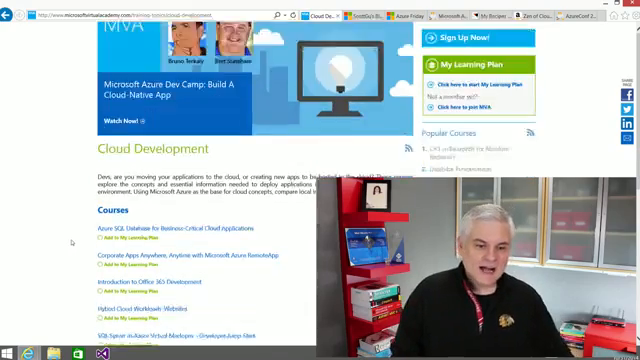
Scroll the MVA home page down to the free courses listed by topic and product
scroll(down, 3)
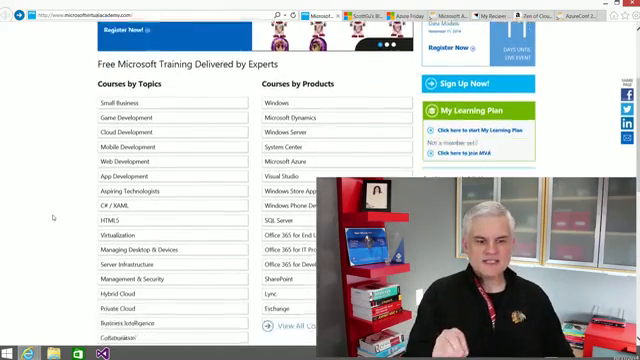
scroll(down, 3)
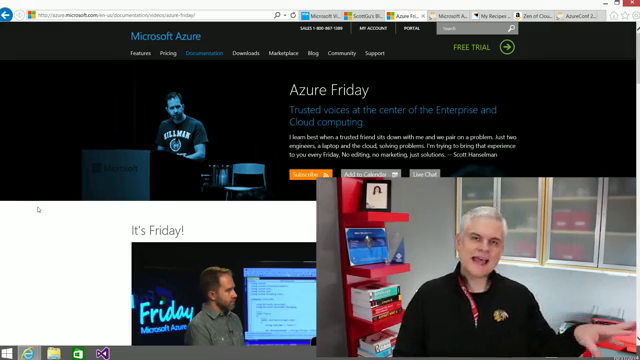
Scroll down the Azure Friday video series page
scroll(down, 3)
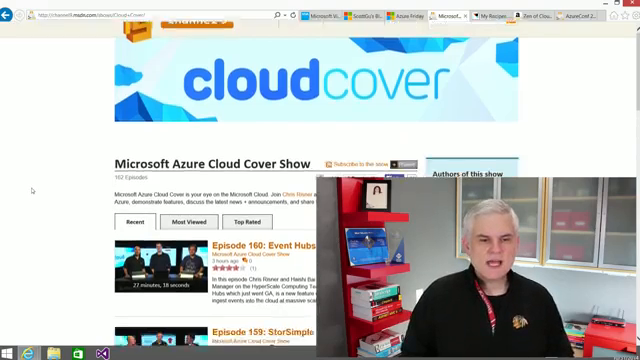
Scroll through the Cloud Cover Show's recent episode list on Channel 9
scroll(down, 3)
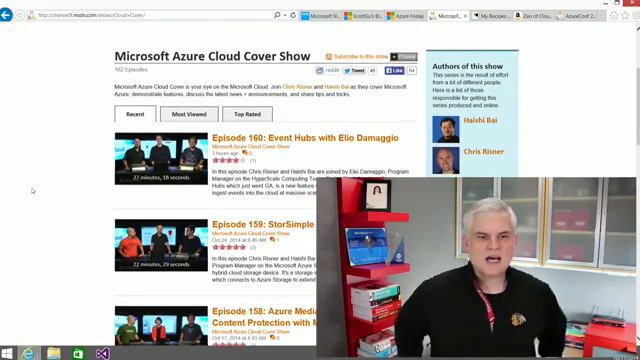
scroll(up, 3)
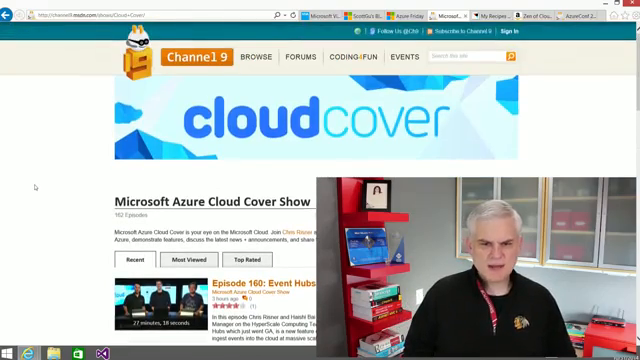
scroll(down, 3)
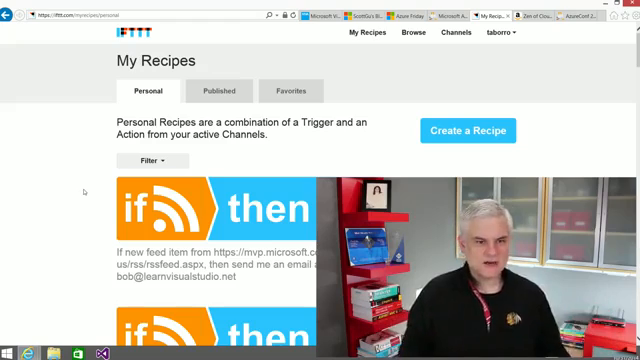
Scroll through the IFTTT personal recipes, including the feed-to-email and stock-price recipes
scroll(down, 3)
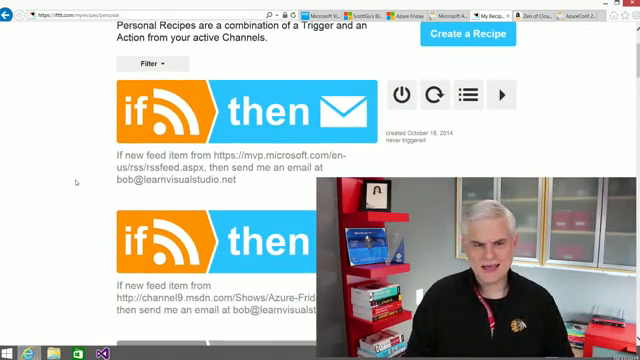
scroll(down, 3)
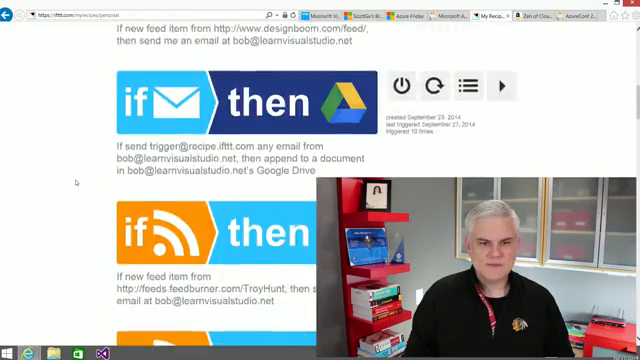
scroll(down, 3)
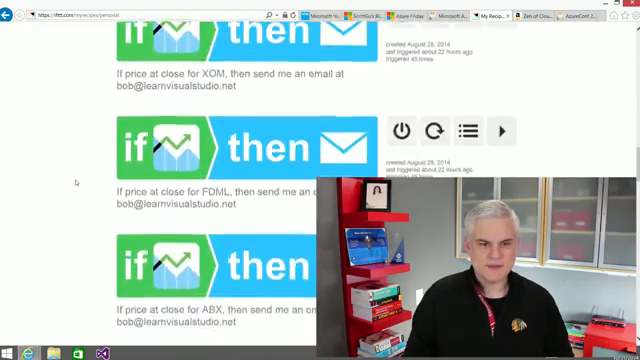
scroll(up, 3)
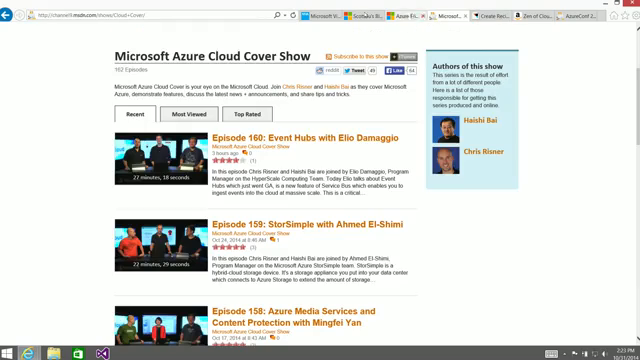
Open the Cloud Cover Show's RSS feed and copy its URL for the IFTTT recipe
click(372, 52)
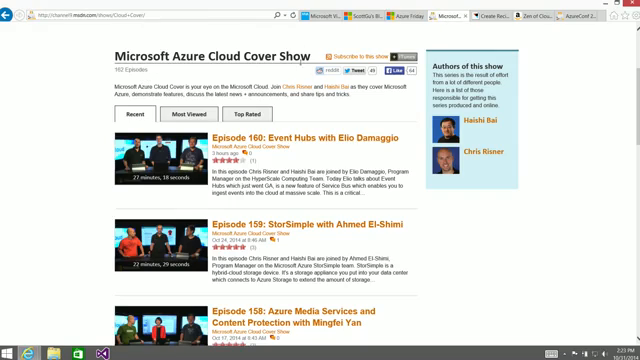
click(337, 52)
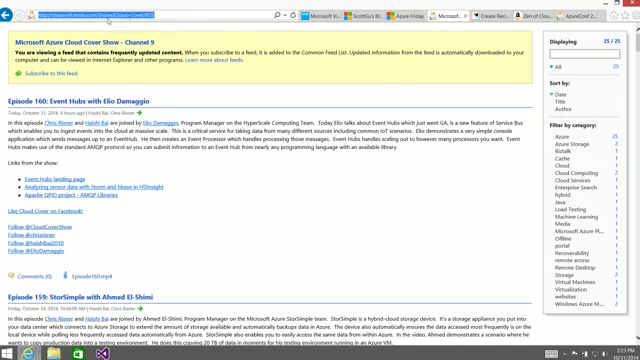
click(470, 17)
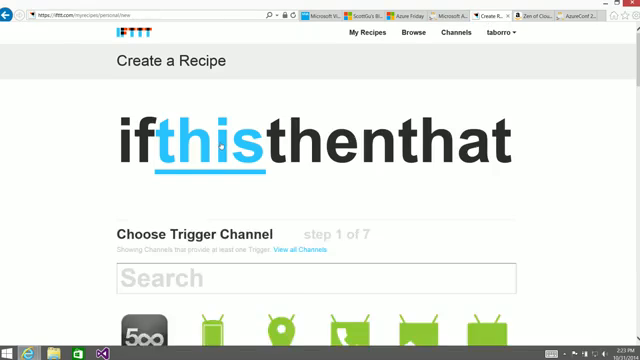
Create a Feed 'New feed item' trigger using the Cloud Cover RSS URL
scroll(down, 3)
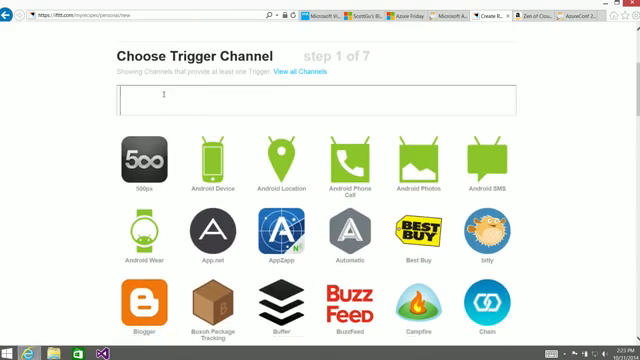
text(fe)
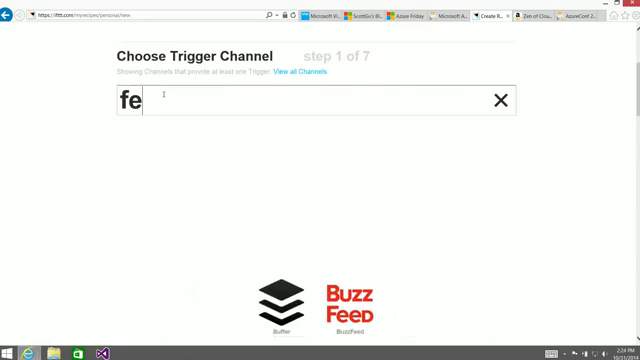
text(ed)
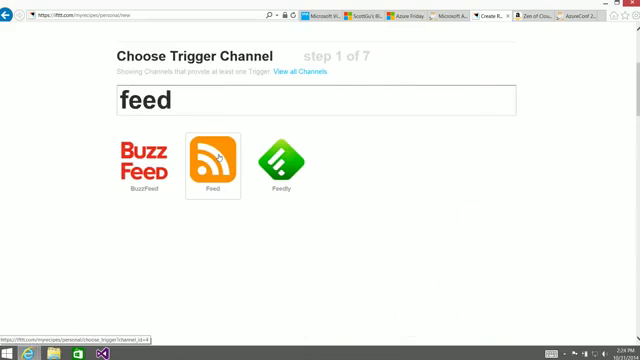
click(205, 160)
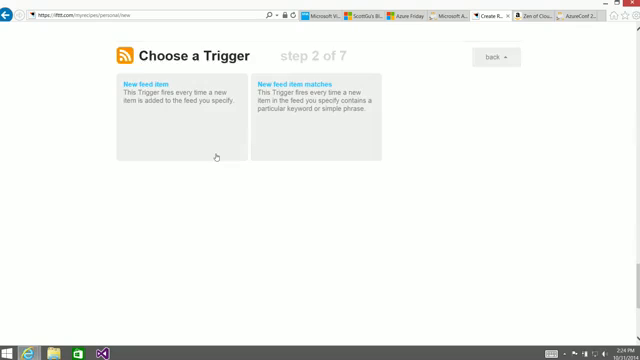
mouse_move(142, 90)
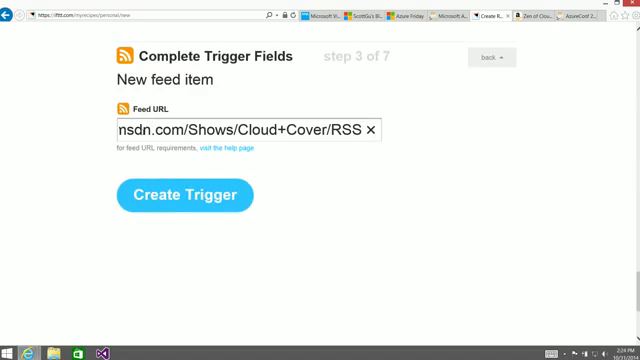
click(182, 195)
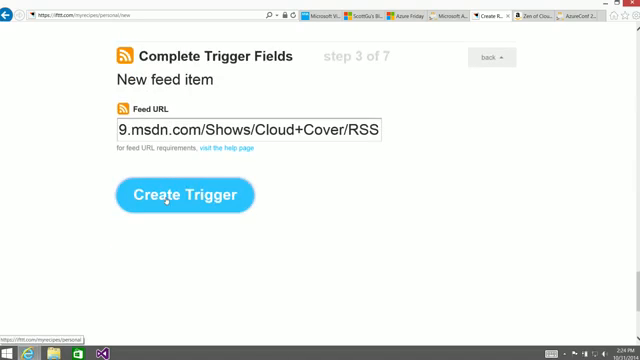
click(182, 194)
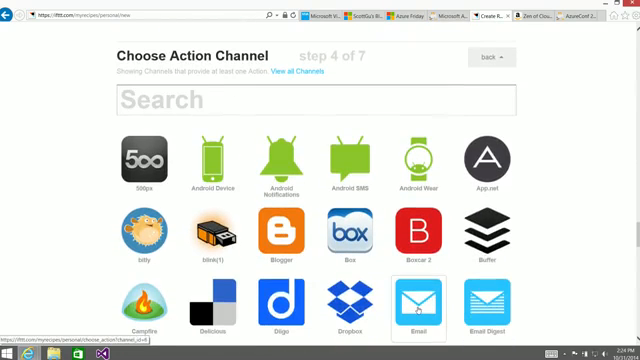
Add an Email action with subject prefix '[Cloud Cover]' and create the recipe
click(433, 300)
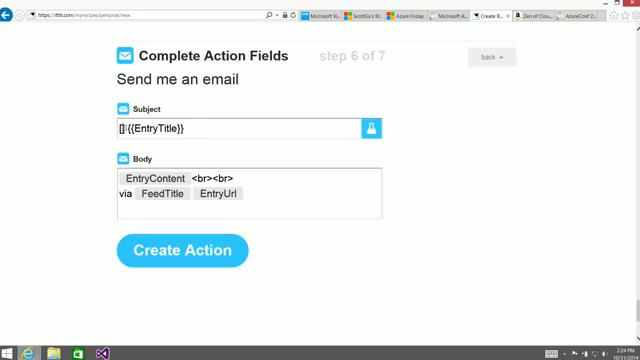
text([Cloud Cover])
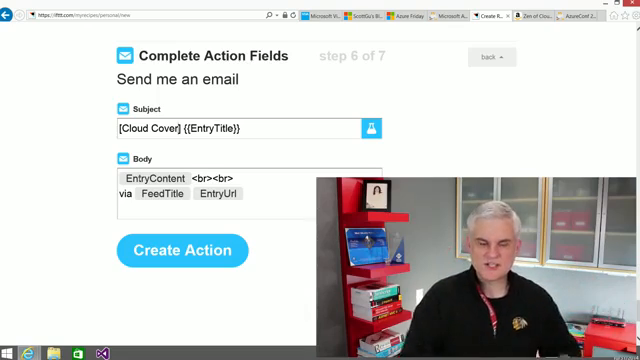
click(368, 130)
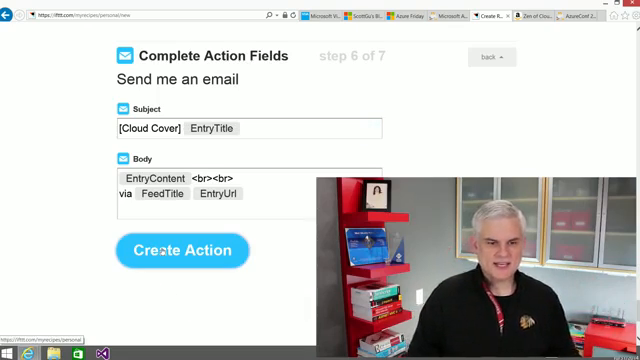
click(182, 250)
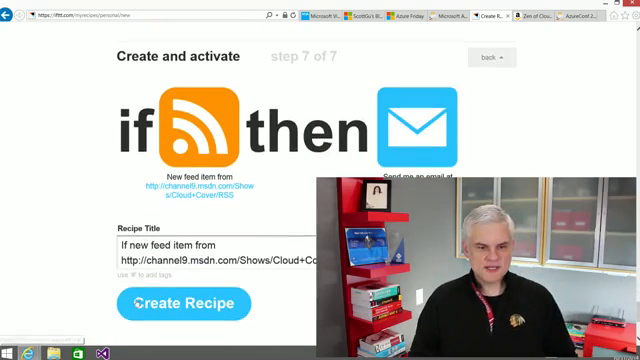
click(182, 303)
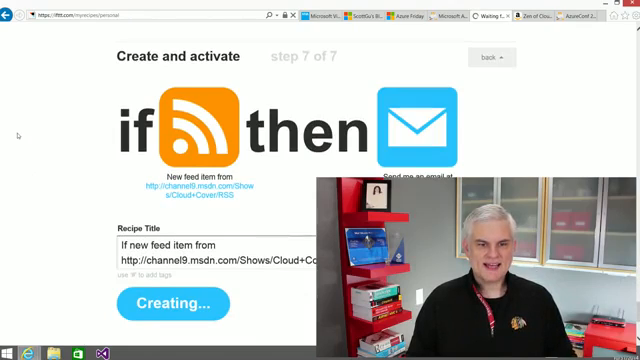
click(169, 303)
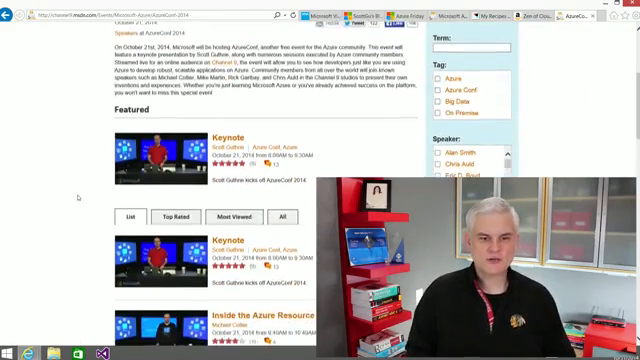
scroll(down, 3)
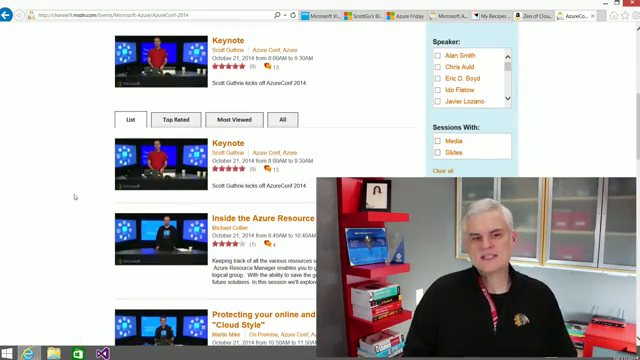
scroll(down, 3)
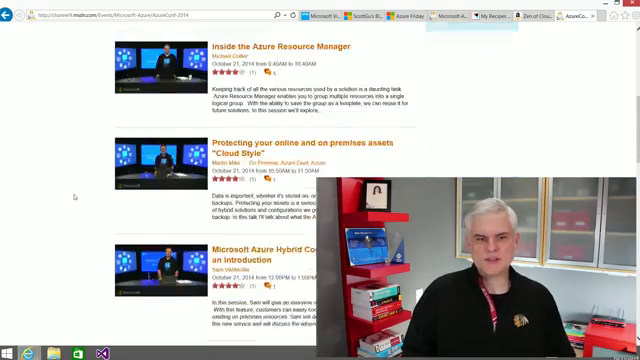
scroll(down, 3)
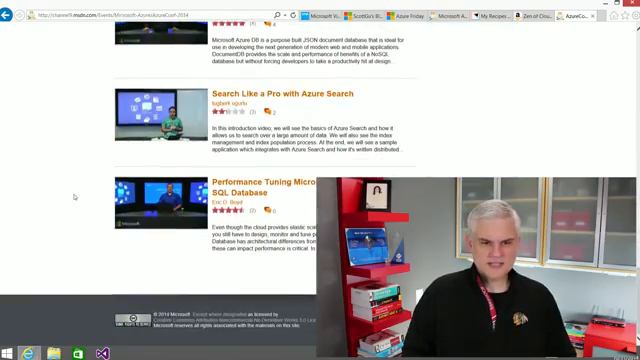
scroll(up, 3)
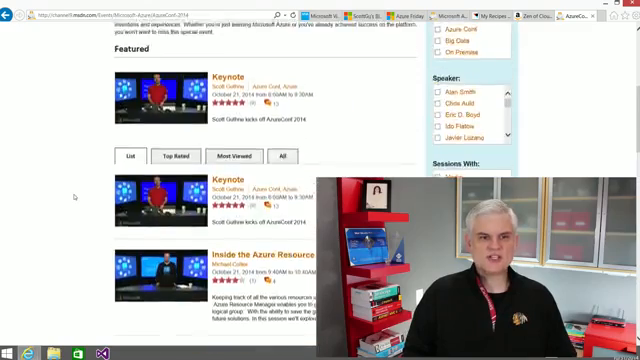
scroll(up, 3)
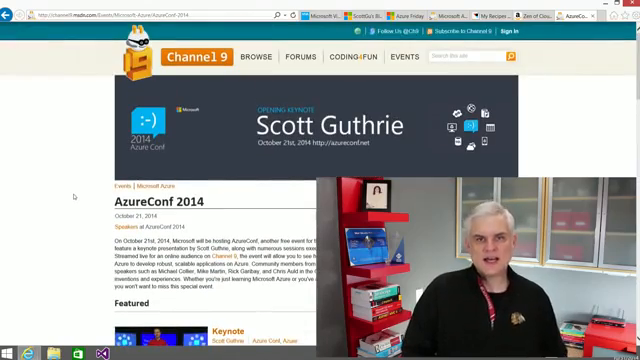